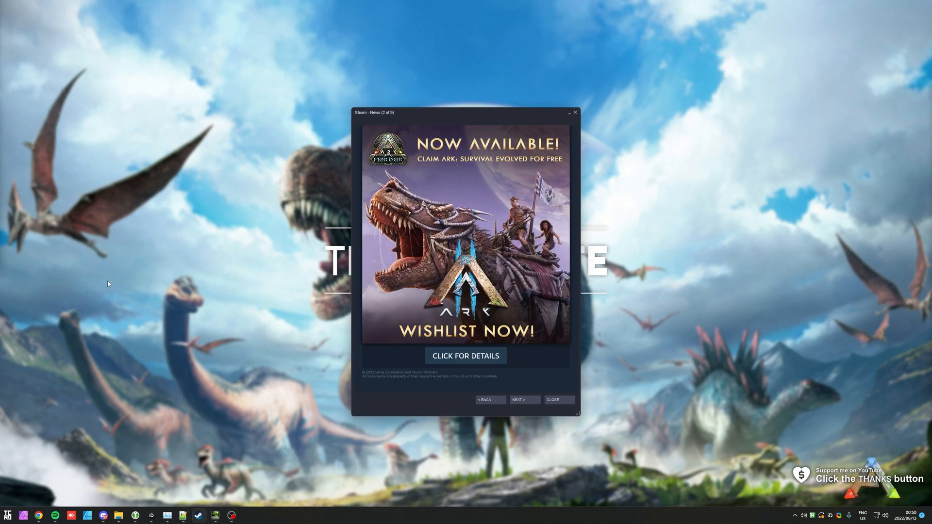
mouse_move(530, 267)
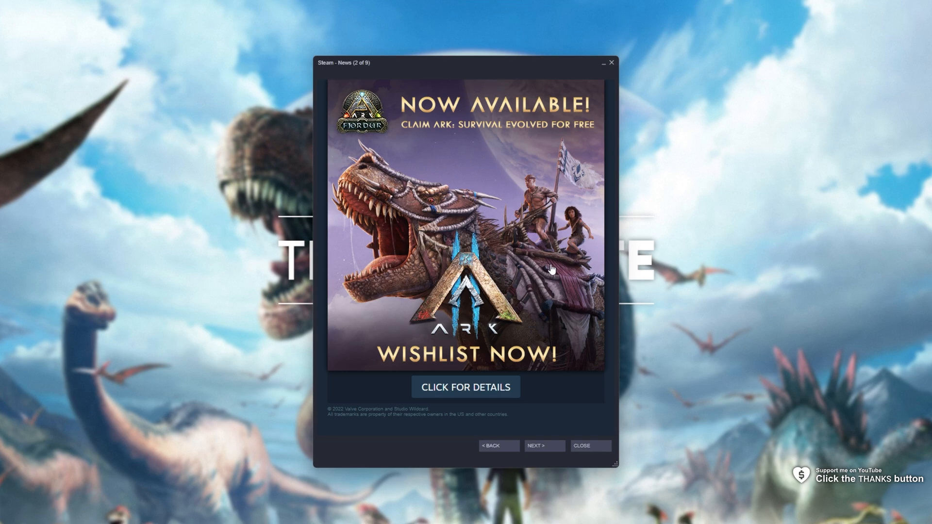
mouse_move(369, 273)
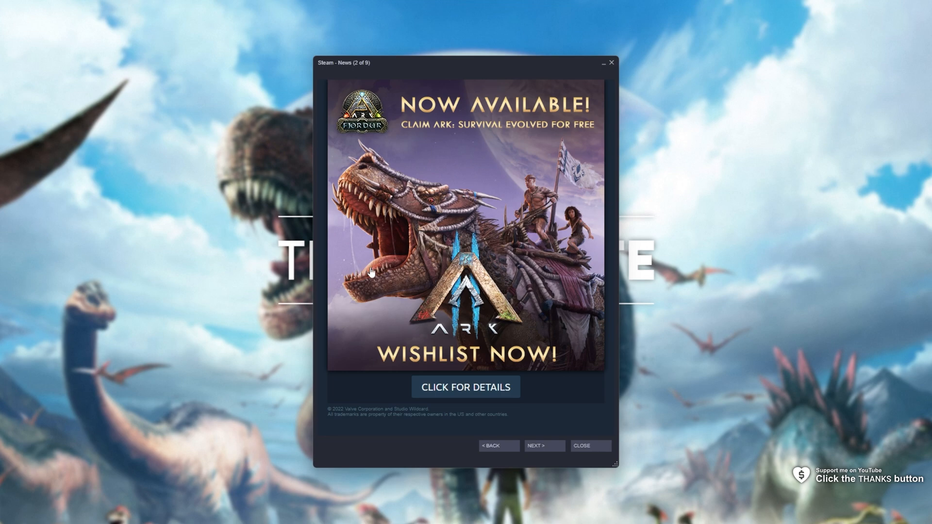
mouse_move(478, 214)
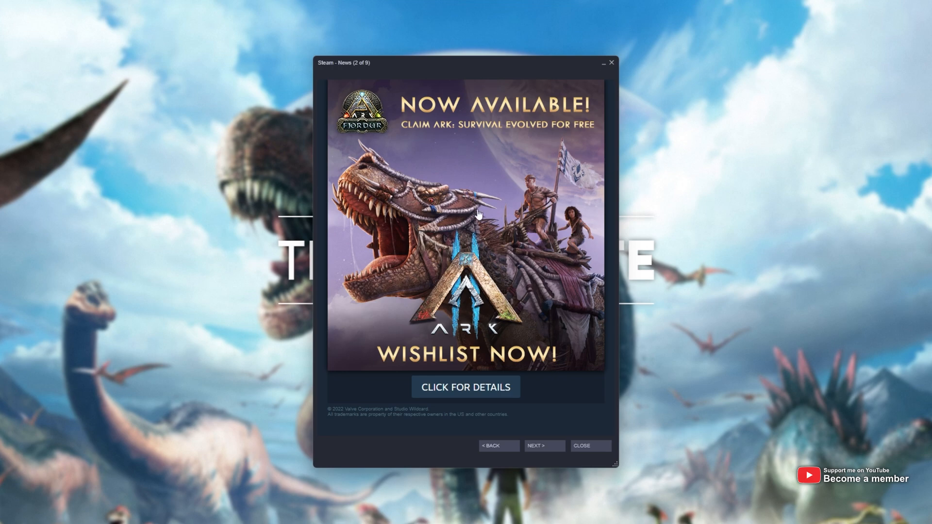
- Open the free ARK offer details and browse down to the free Fjordur DLC section
left_click(466, 387)
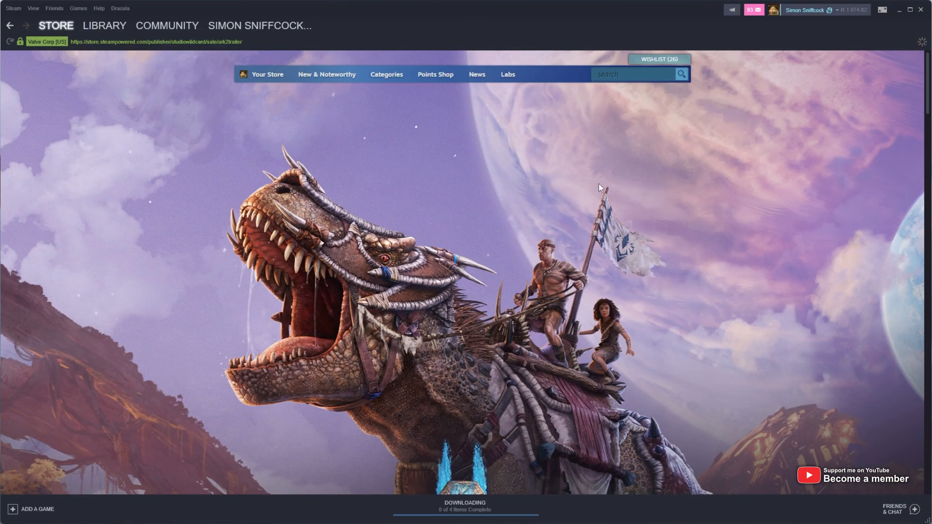
mouse_move(547, 181)
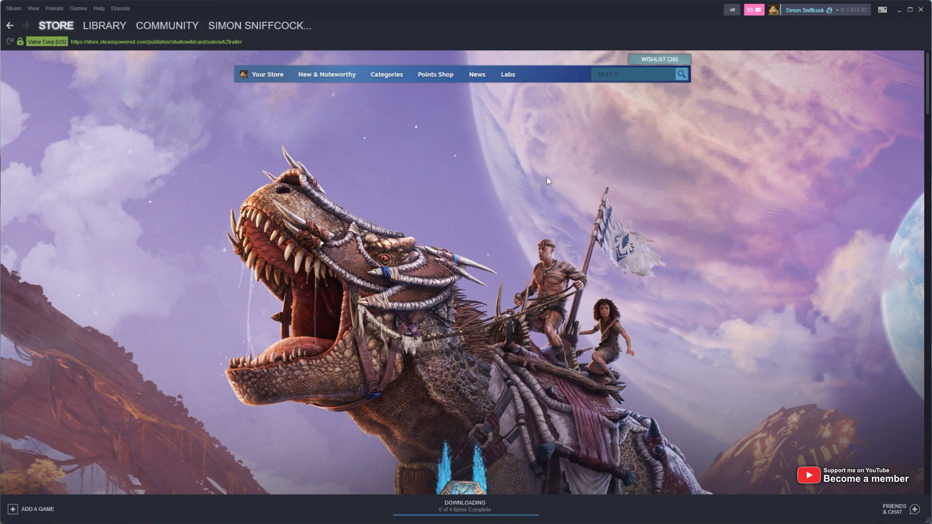
scroll("down", 3)
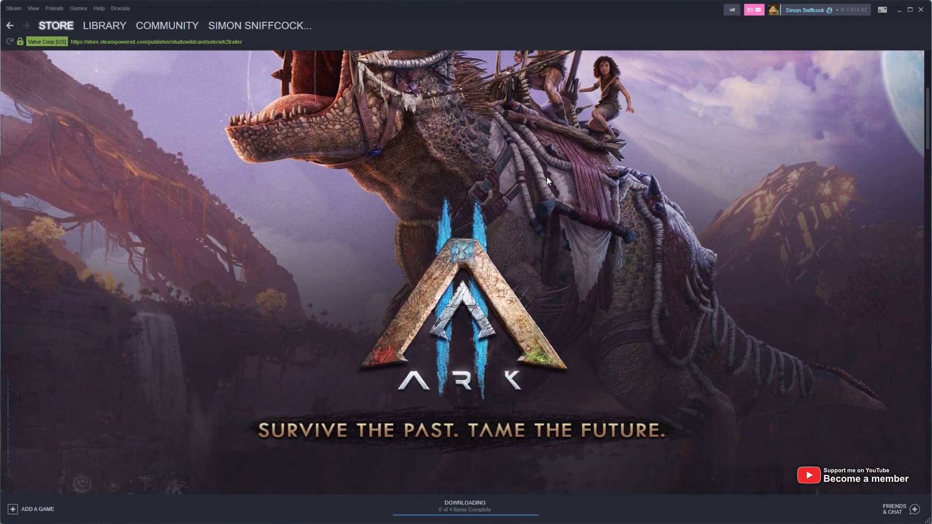
scroll("down", 3)
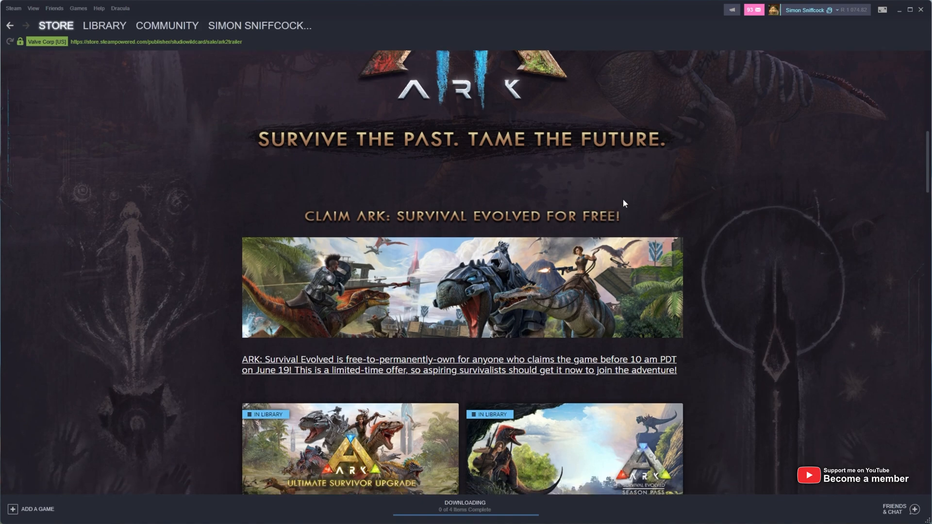
scroll("down", 3)
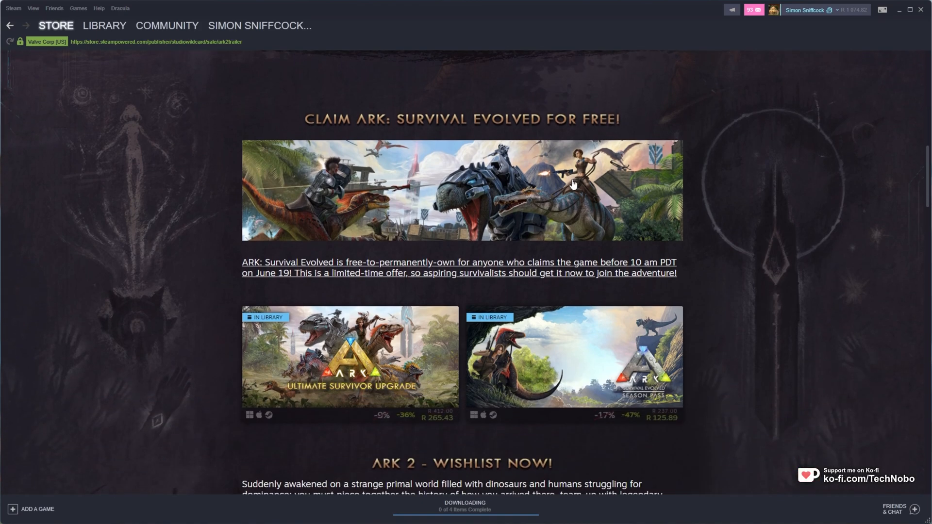
mouse_move(324, 299)
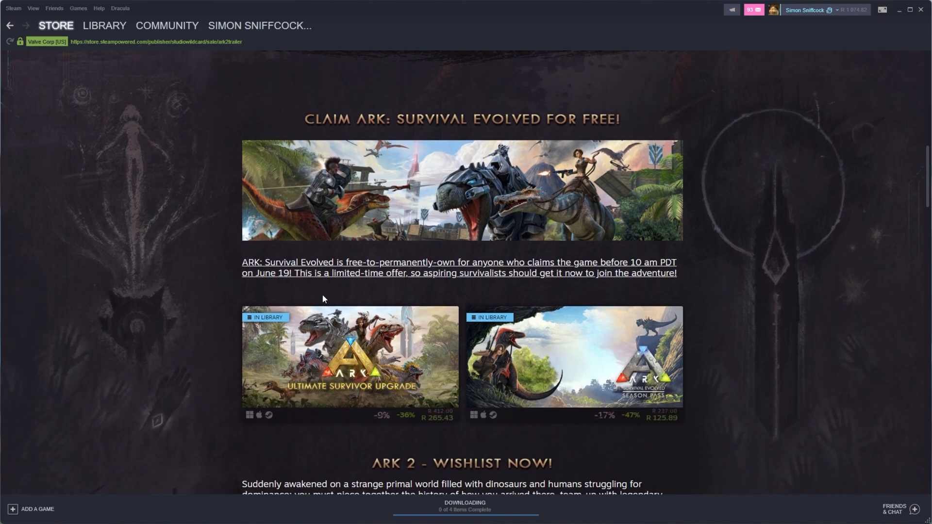
mouse_move(679, 247)
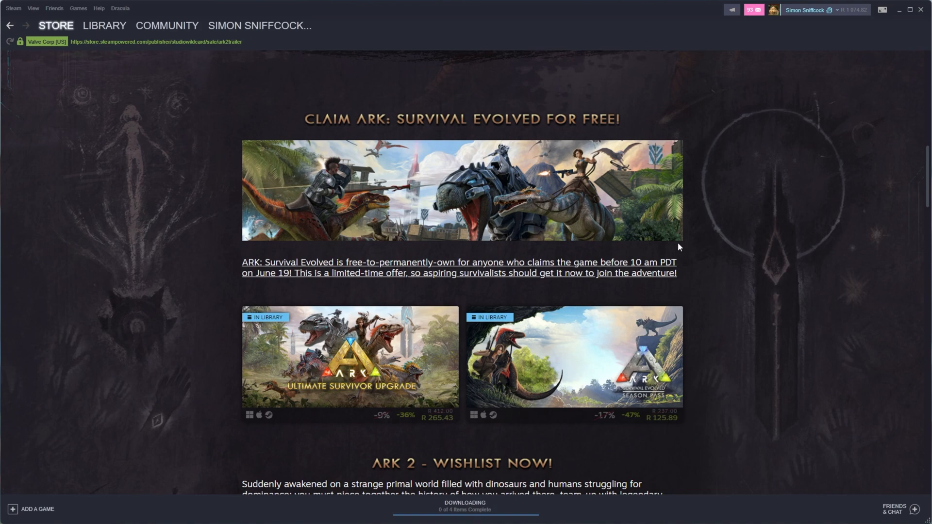
mouse_move(249, 283)
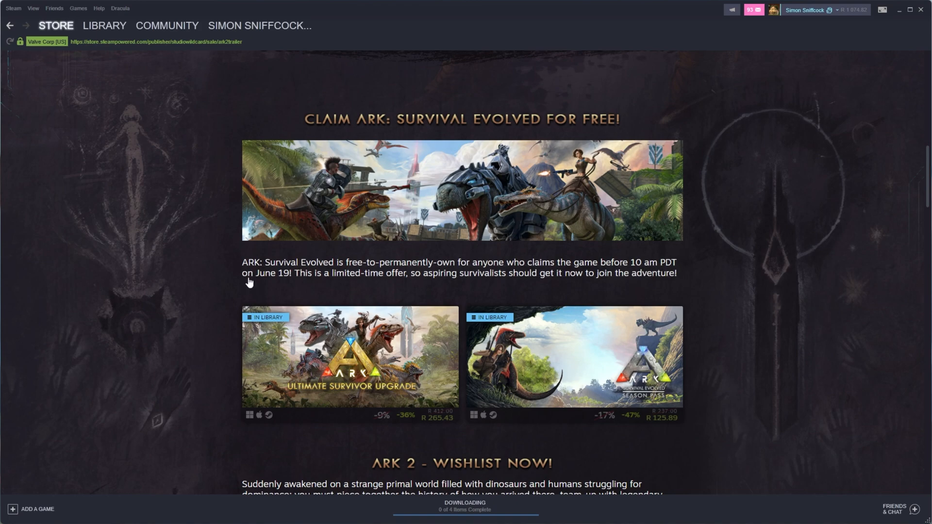
scroll("down", 3)
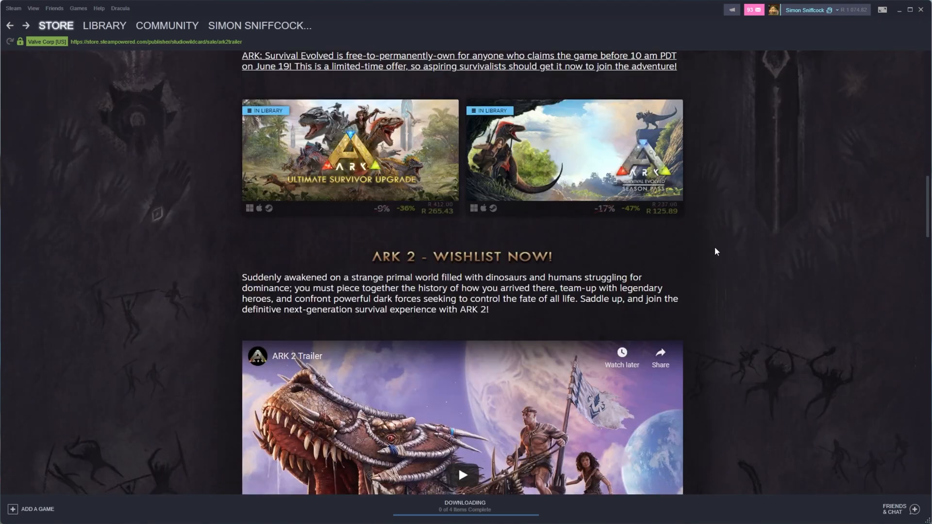
scroll("down", 3)
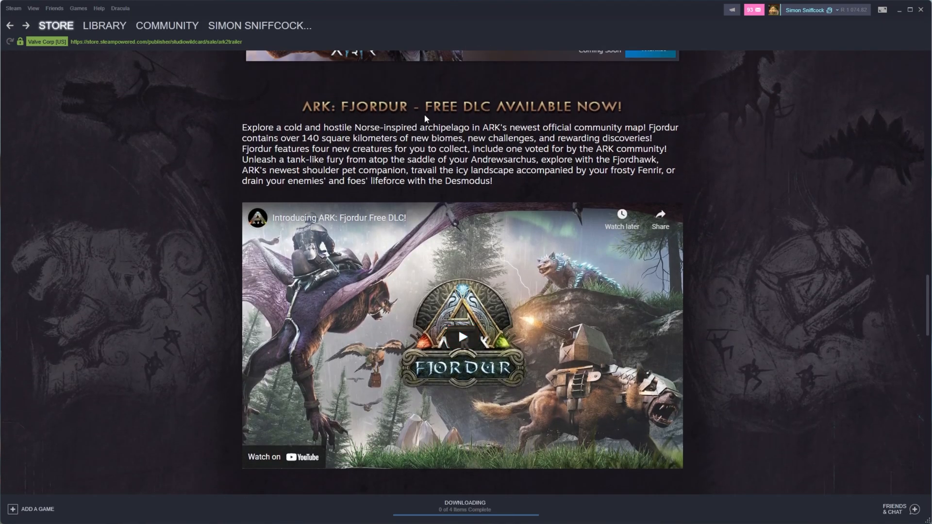
scroll("down", 3)
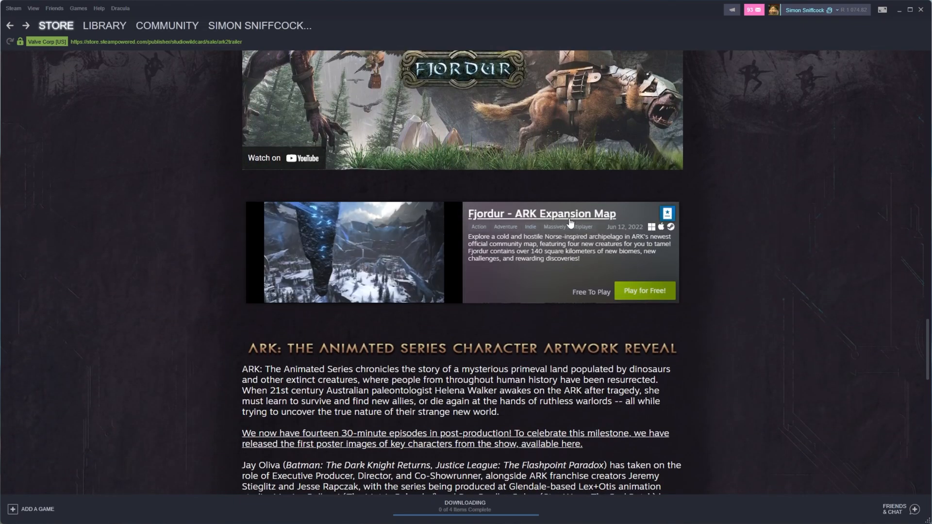
scroll("down", 3)
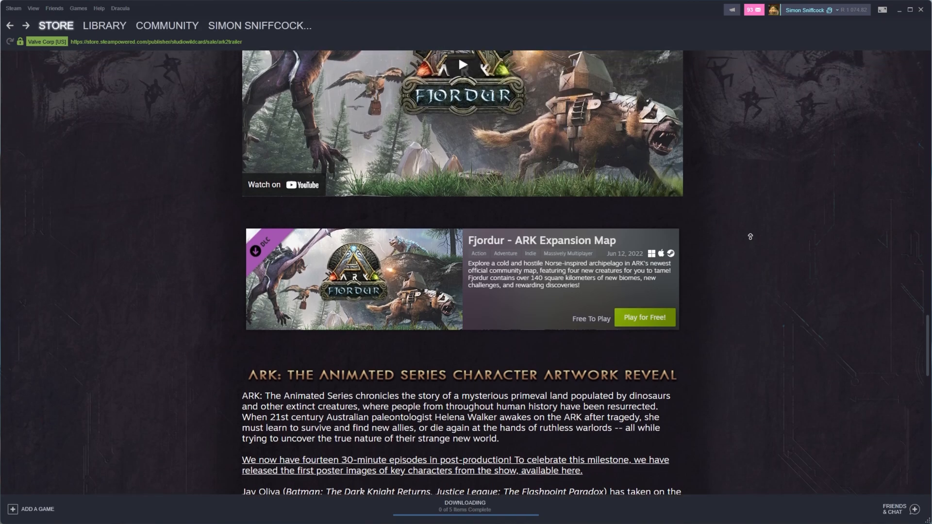
scroll("down", 3)
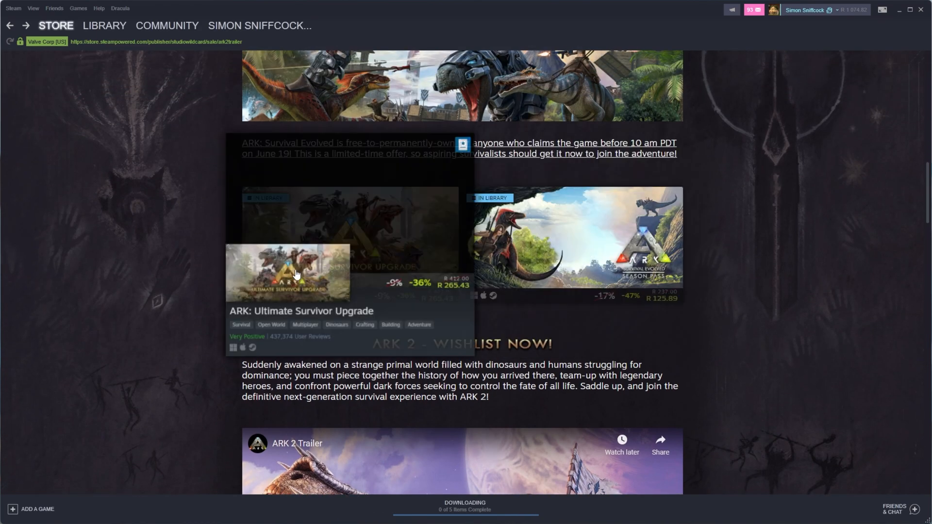
- Scroll the ARK: Survival Evolved page to the 'already in your Steam library' banner
scroll("up", 3)
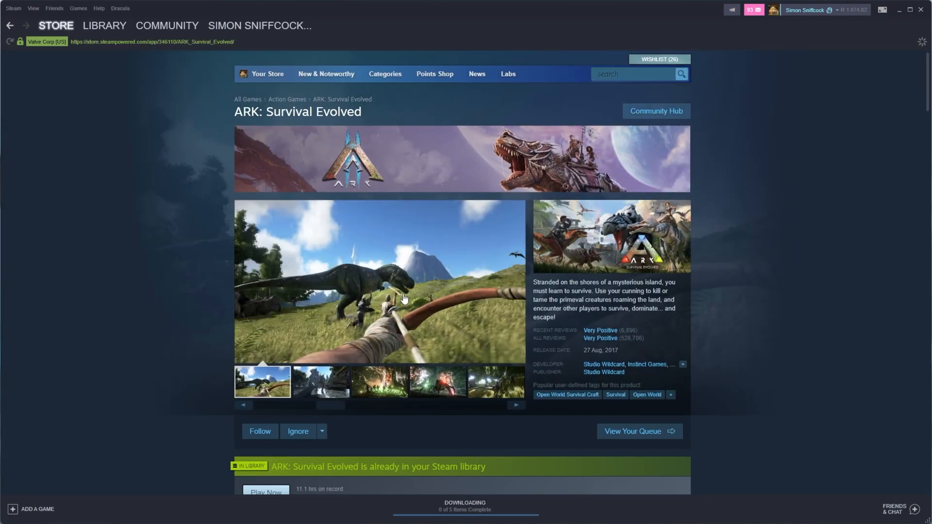
scroll("down", 3)
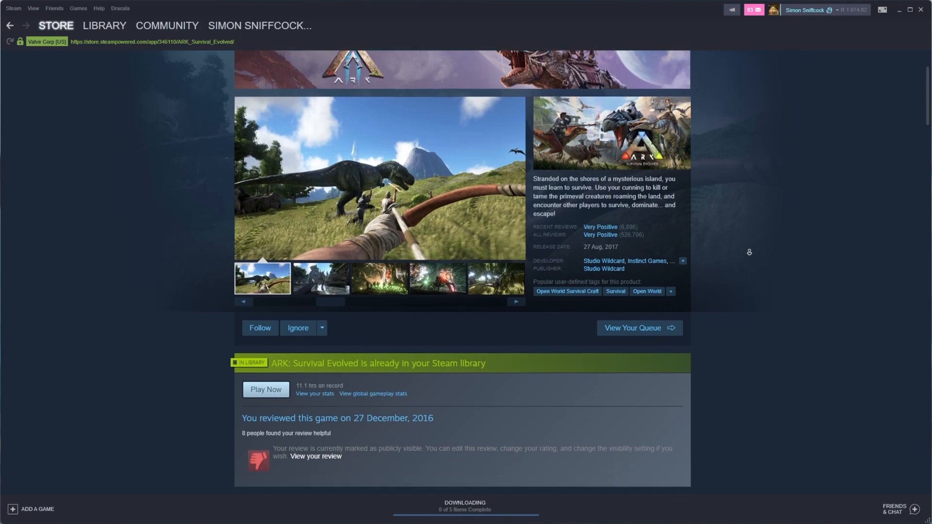
scroll("down", 3)
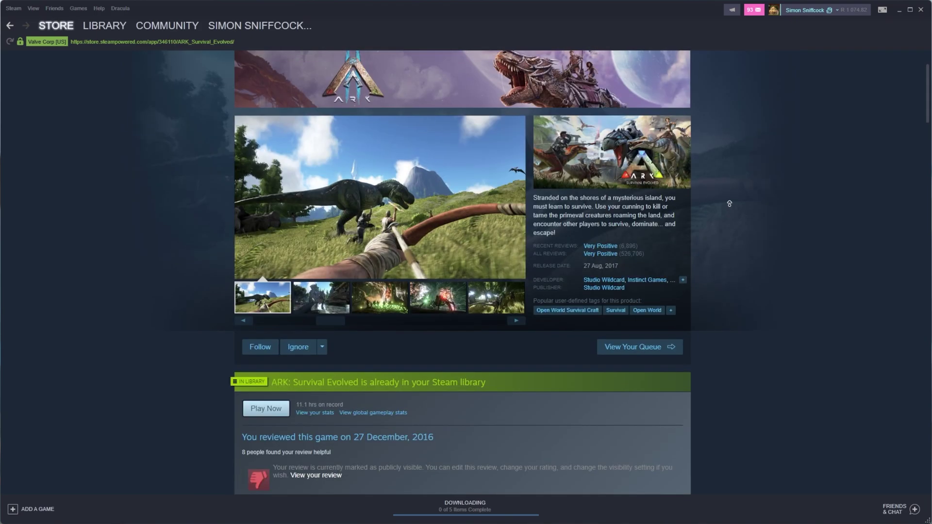
scroll("up", 3)
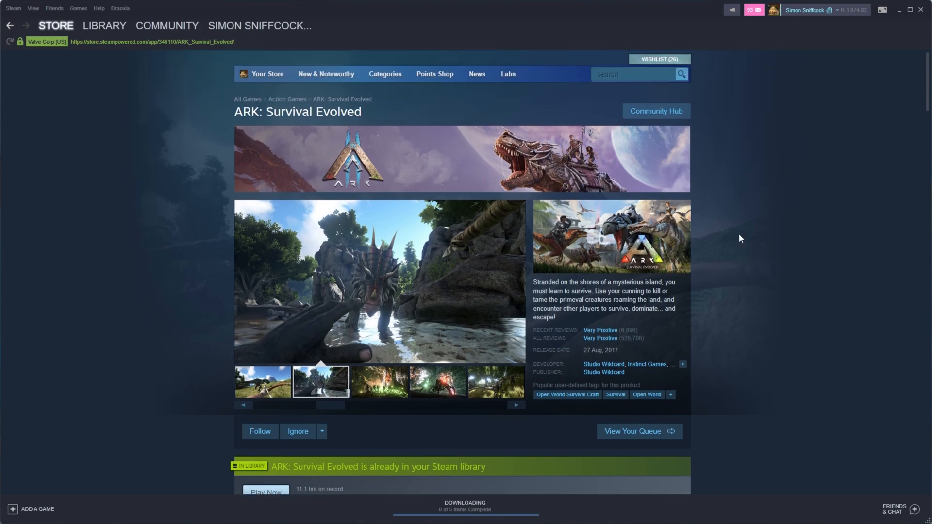
- On the other account, open the ARK store page's 100%-off 'Get ARK' offer
left_click(379, 382)
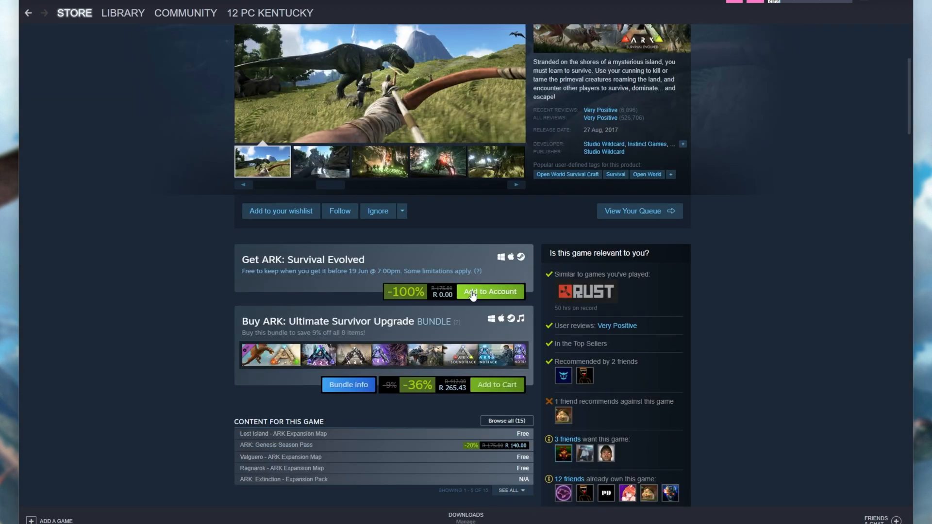
- Add ARK: Survival Evolved to the account, view it, and return to the store page
left_click(489, 292)
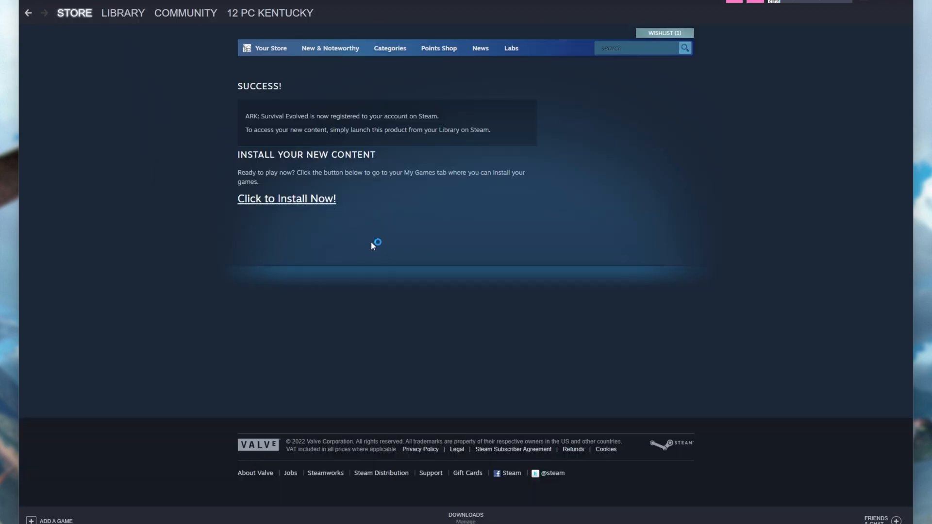
left_click(287, 198)
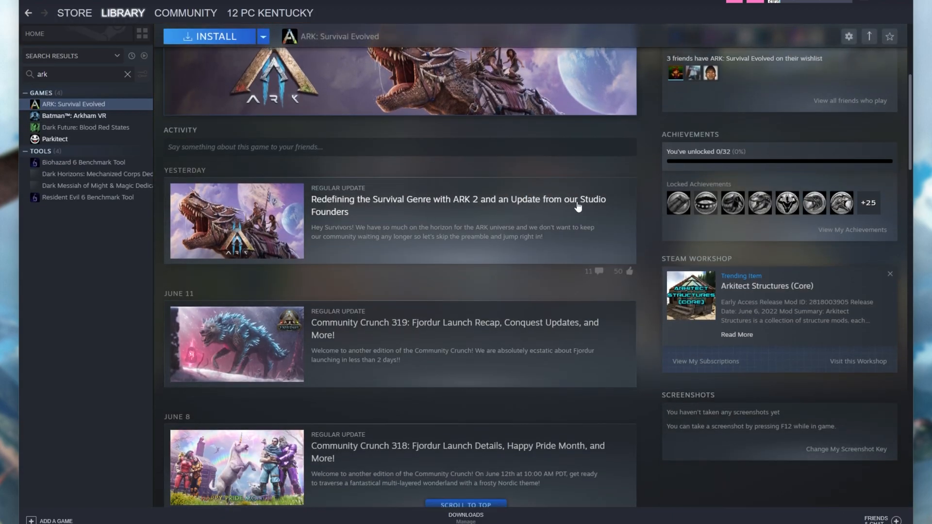
scroll("up", 3)
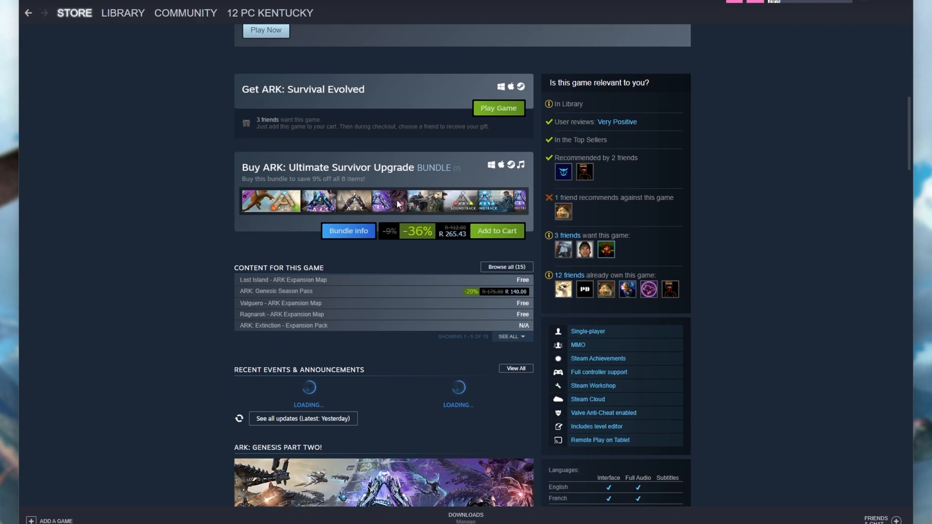
- Request download of the free Lost Island expansion map
scroll("down", 3)
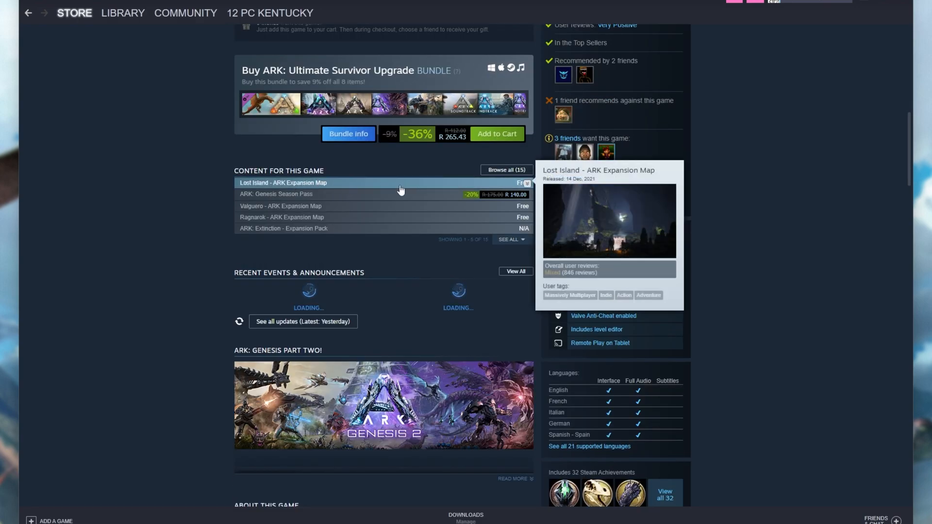
left_click(282, 182)
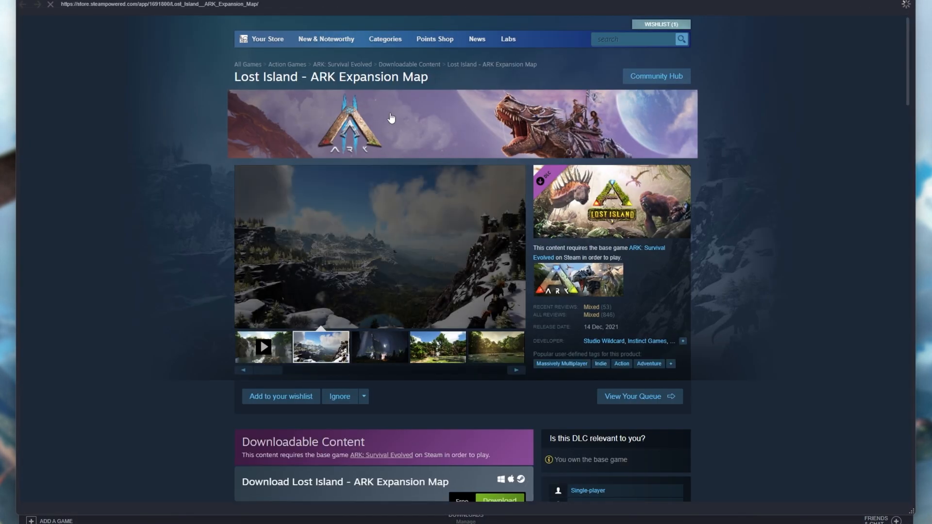
scroll("down", 3)
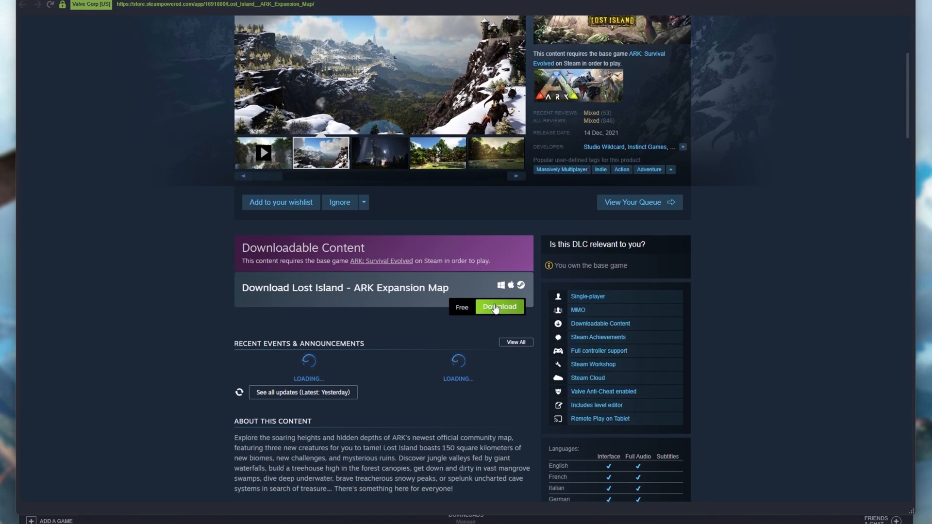
left_click(499, 306)
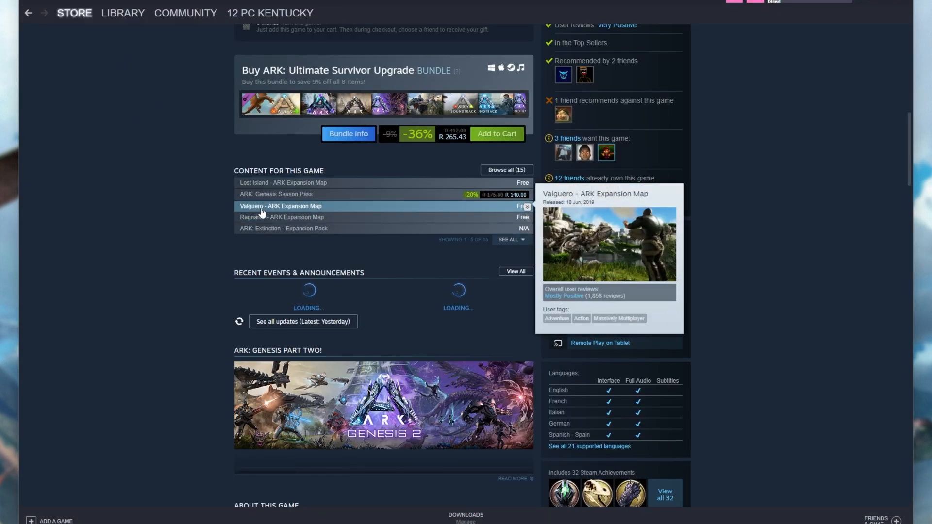
- Request the free Fjordur map, dismissing the game install prompt
left_click(509, 239)
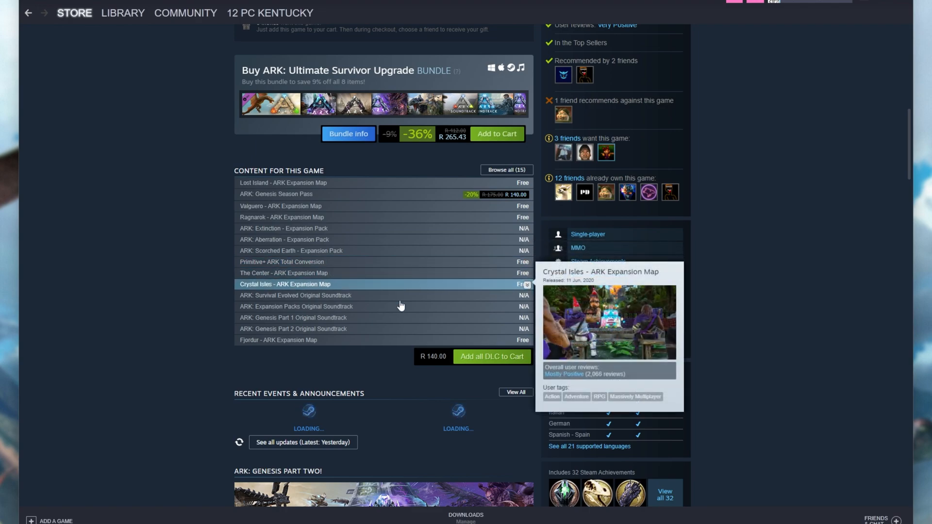
mouse_move(261, 345)
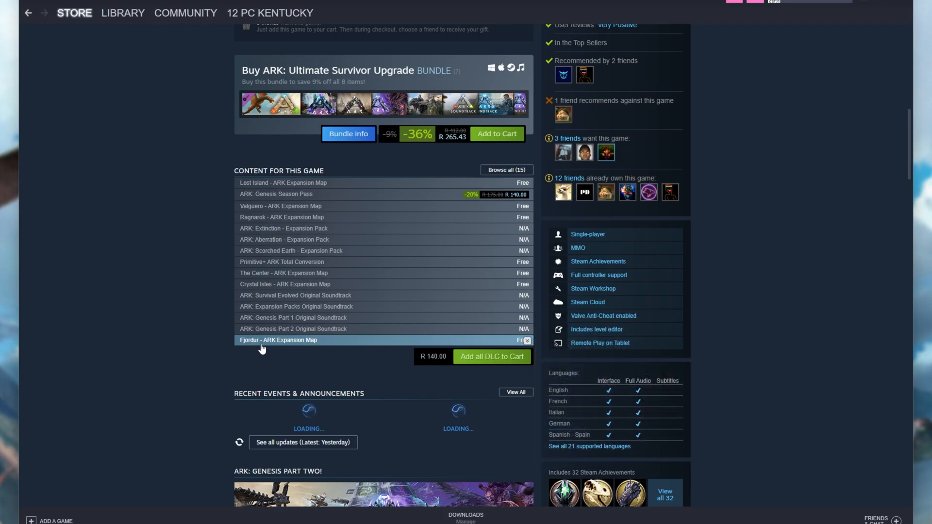
mouse_move(795, 130)
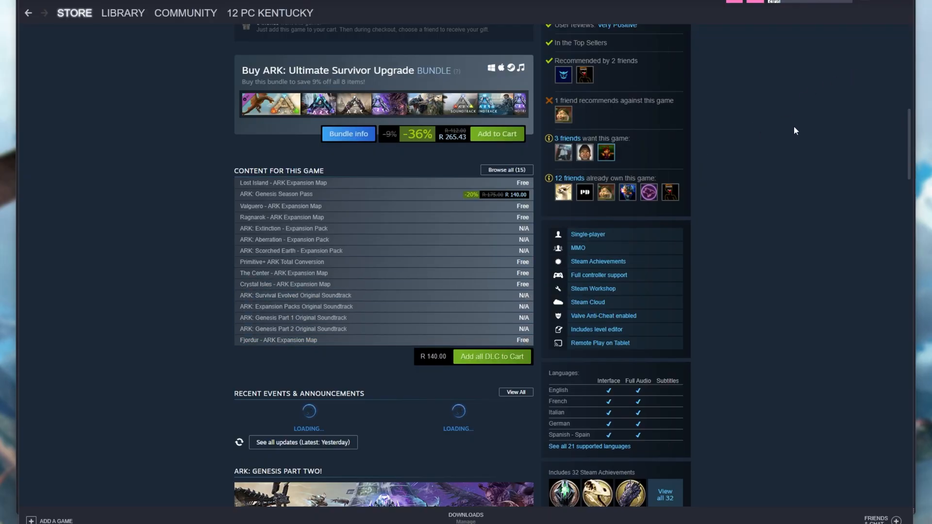
left_click(277, 339)
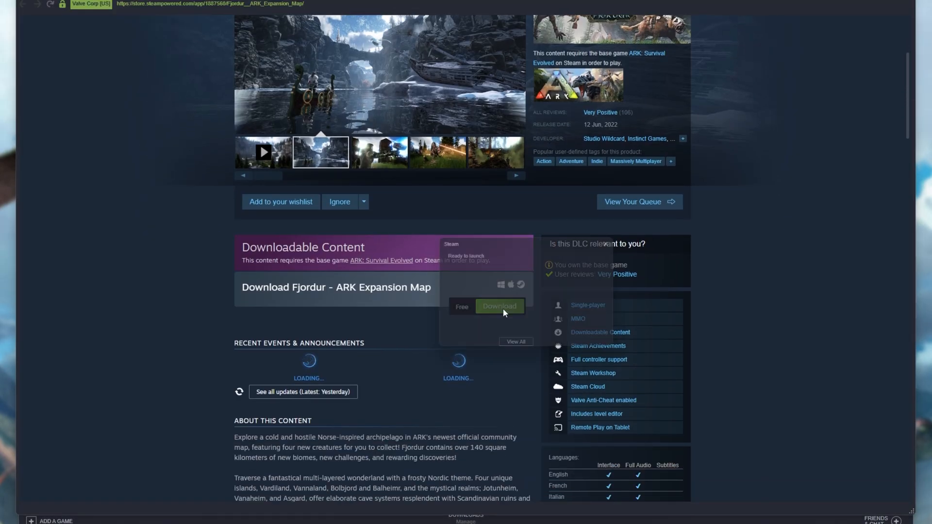
left_click(499, 306)
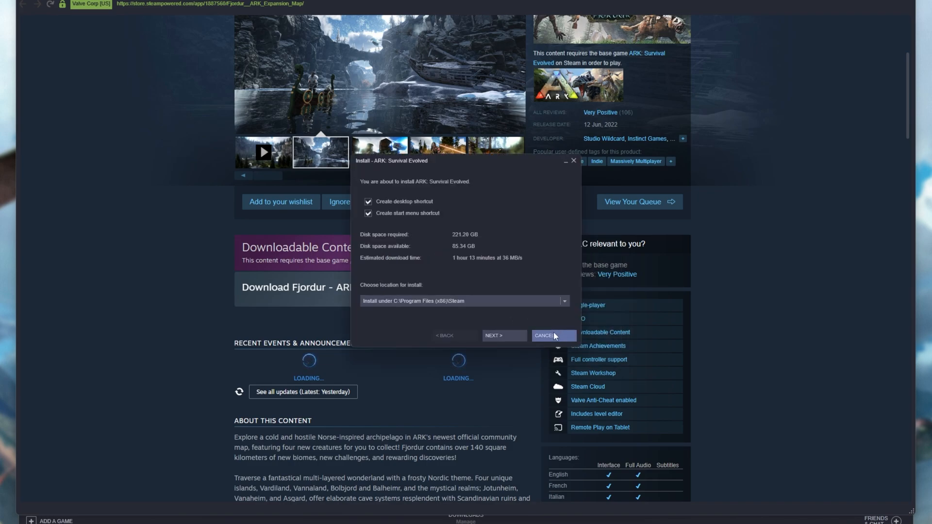
left_click(542, 336)
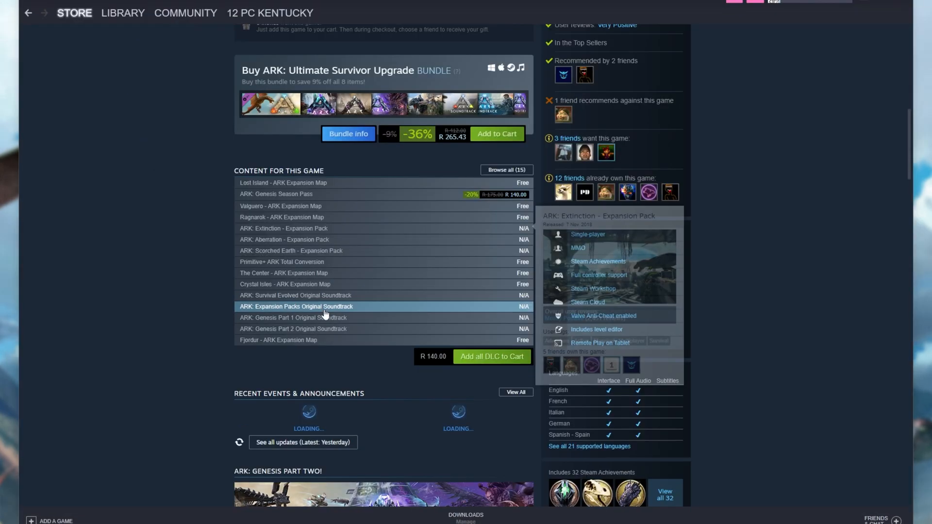
- Select ARK: Survival Evolved in the Library, showing 125.95 GB required to install
left_click(123, 13)
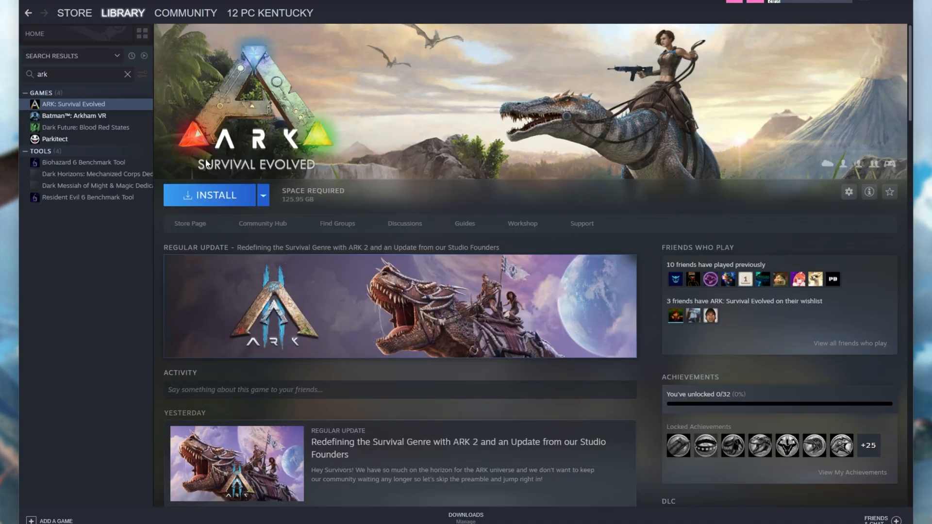
right_click(77, 103)
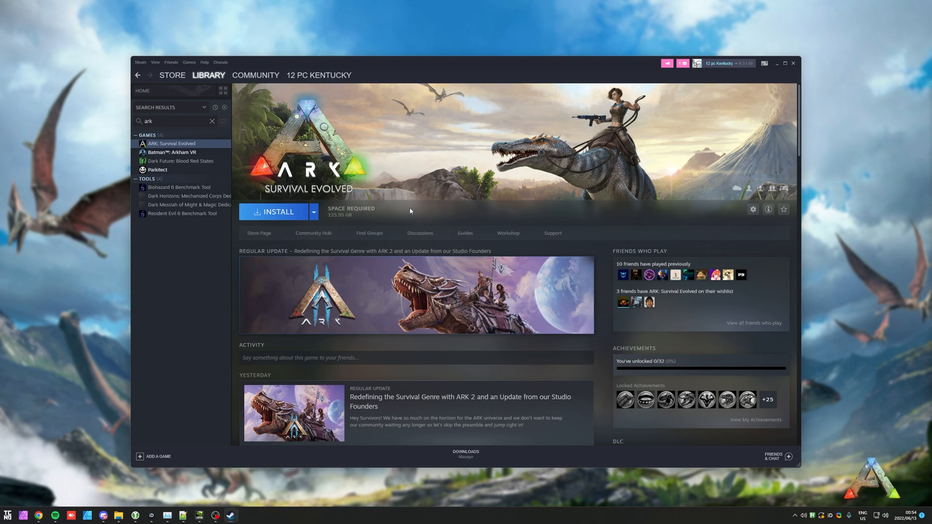
mouse_move(380, 197)
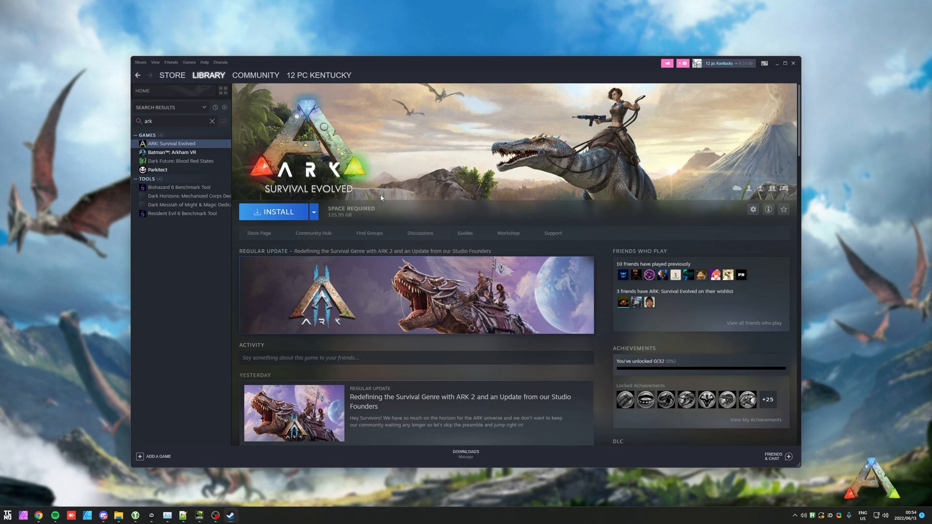
mouse_move(413, 158)
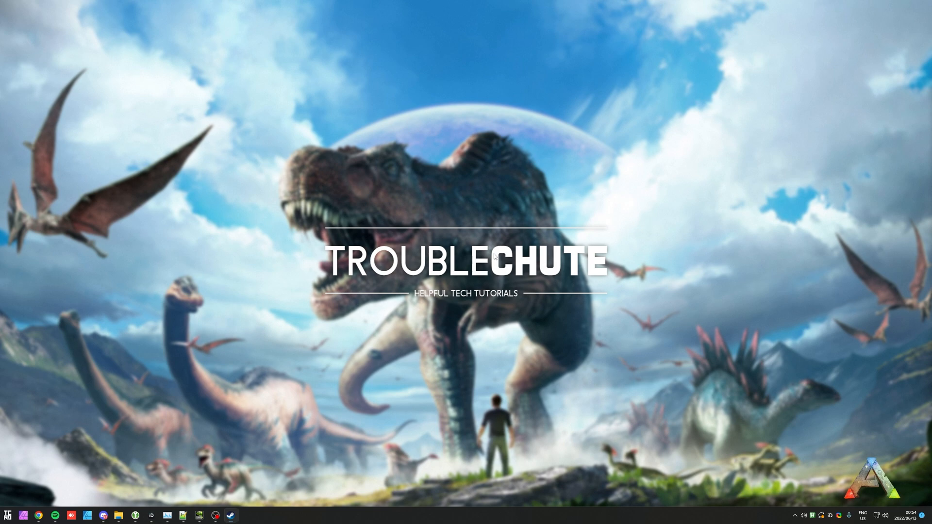
mouse_move(48, 258)
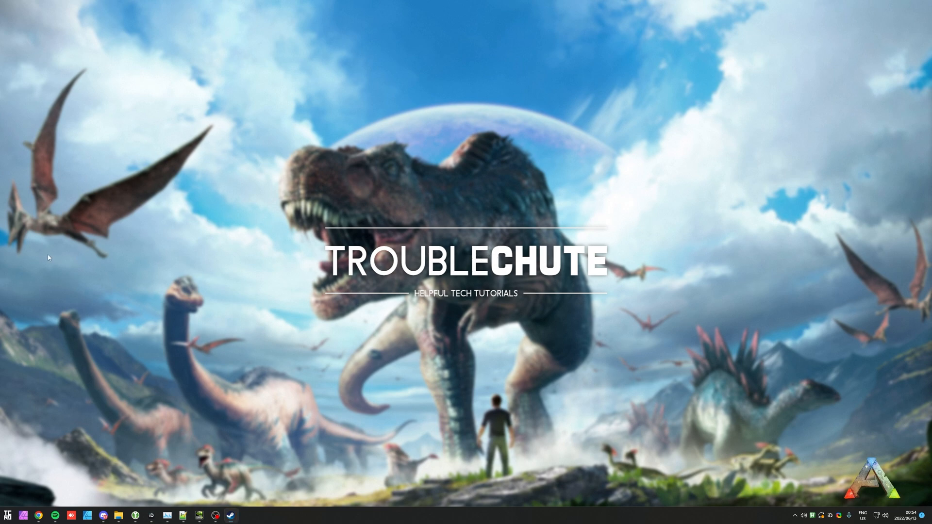